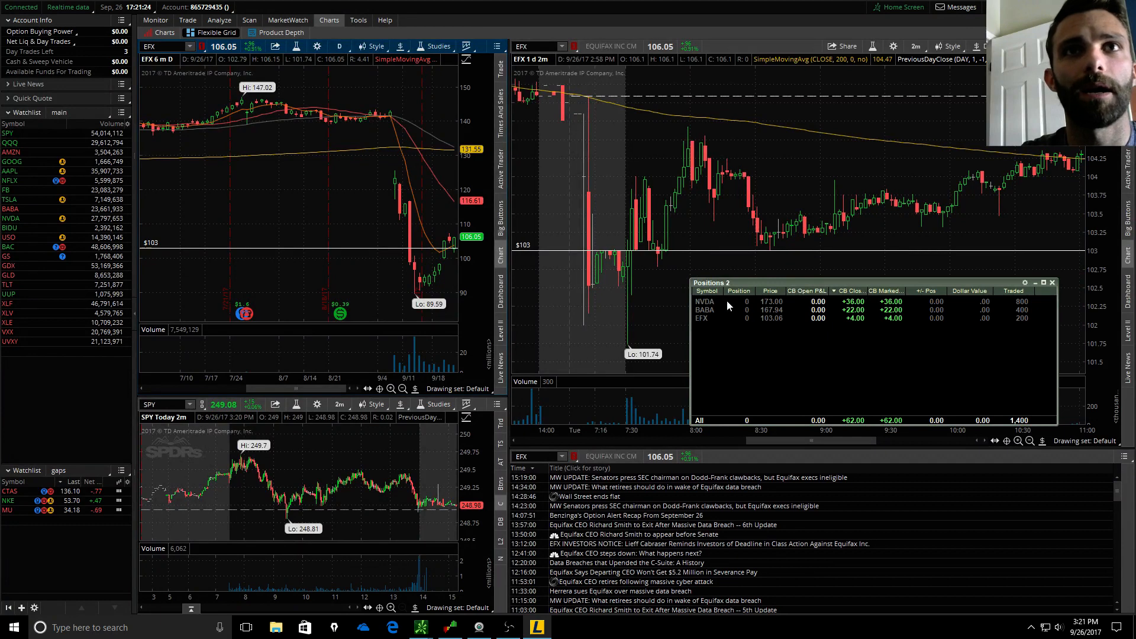
mouse_move(873, 419)
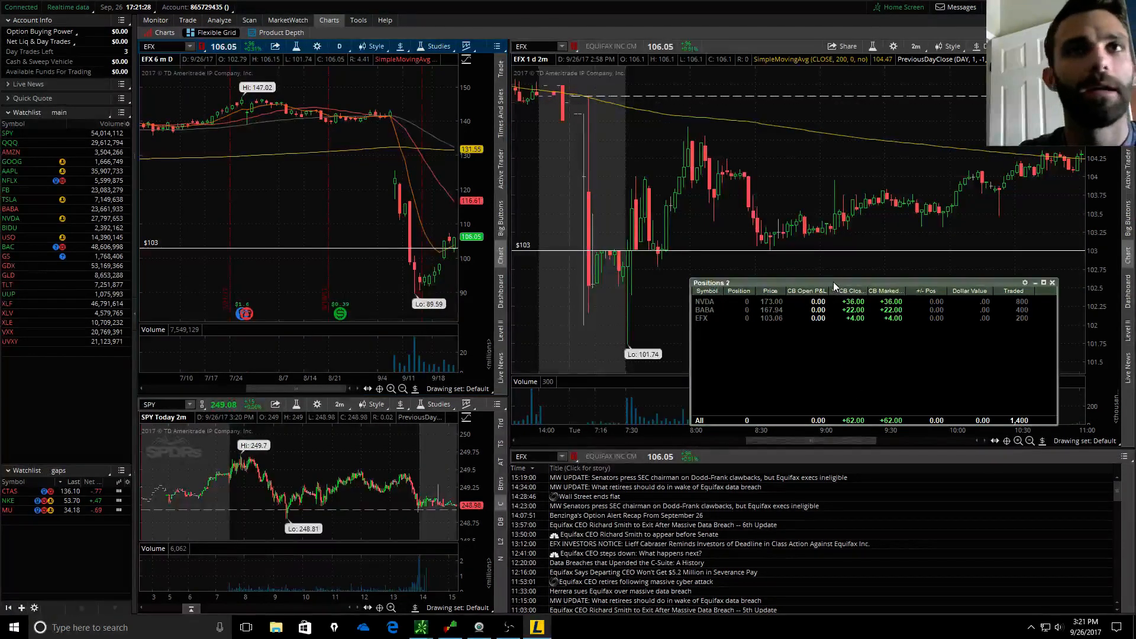
Close the Positions window so the EFX 1-day 2-minute chart is fully visible
click(1054, 282)
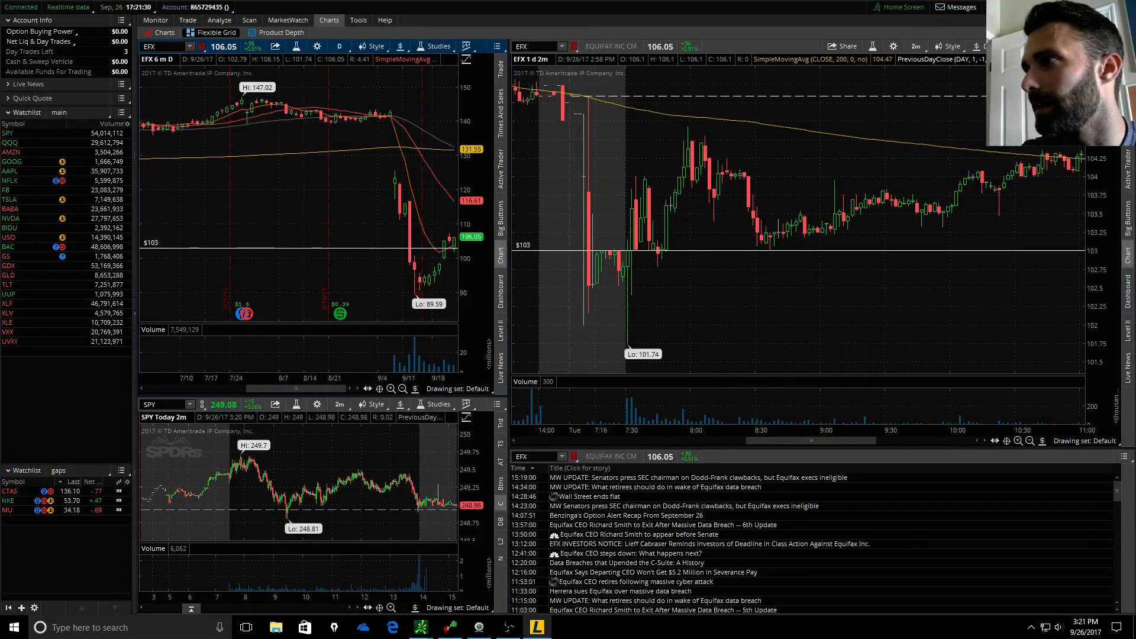
mouse_move(628, 257)
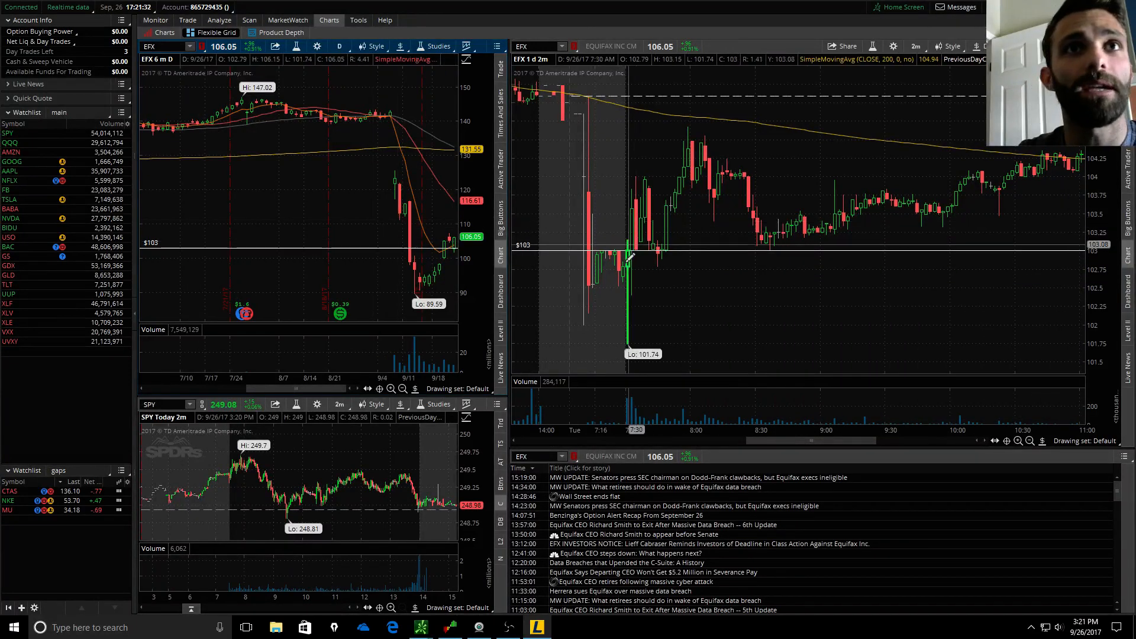
mouse_move(569, 109)
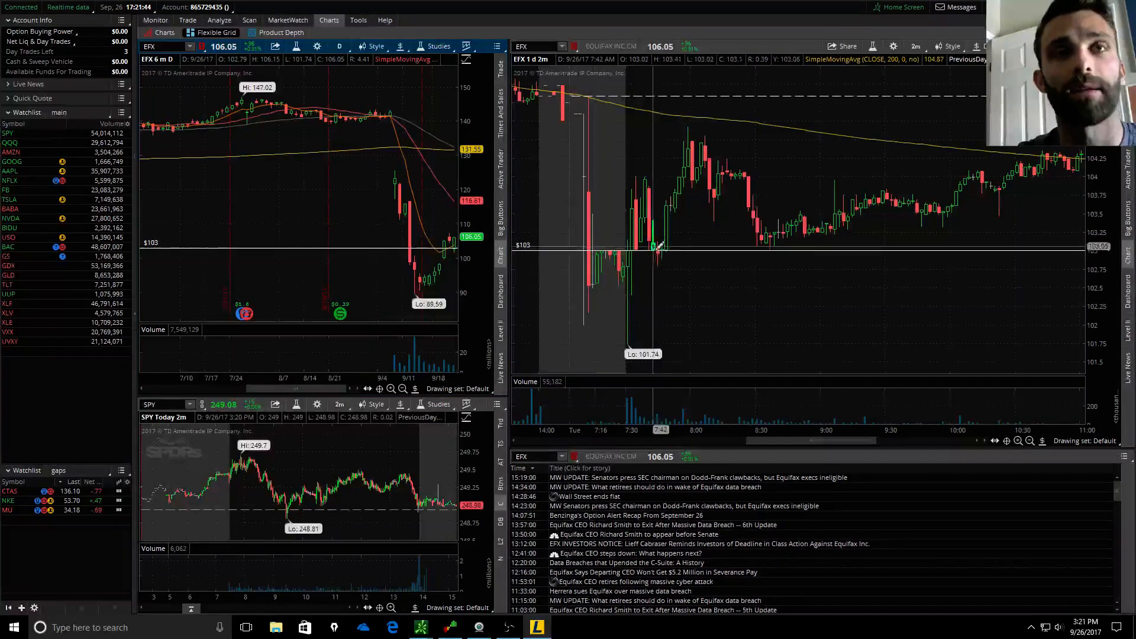
mouse_move(659, 257)
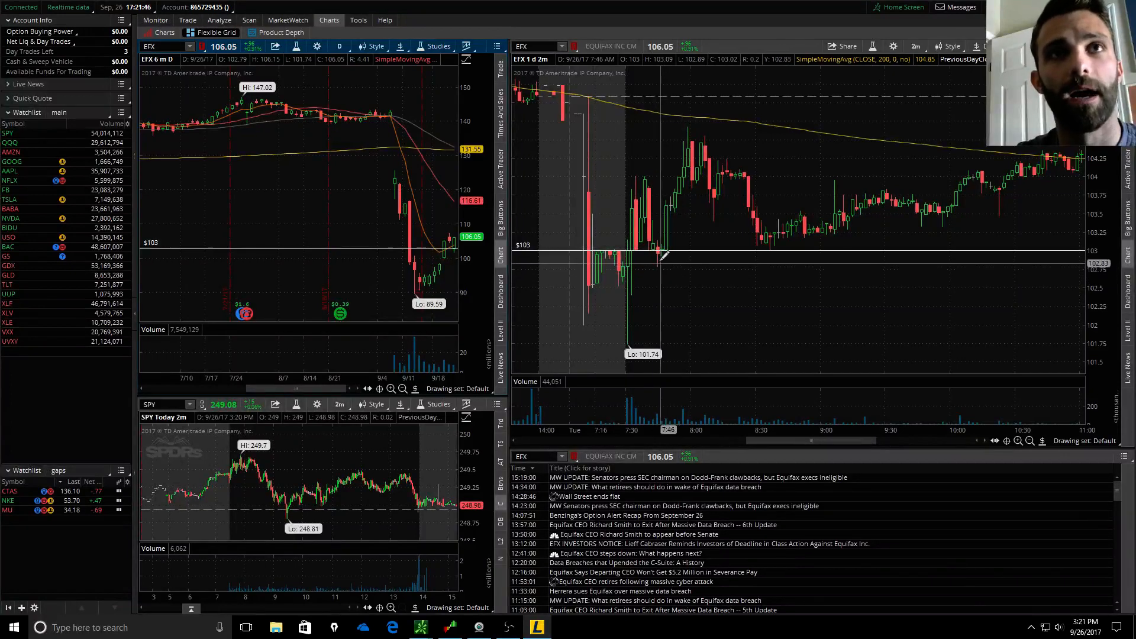
mouse_move(655, 237)
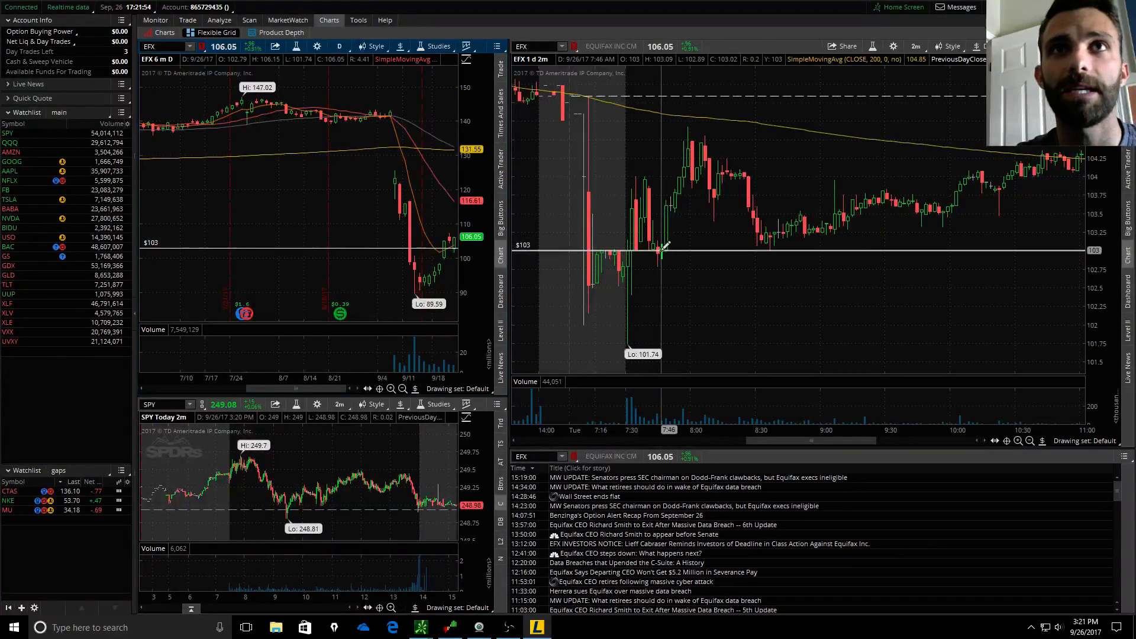
mouse_move(656, 239)
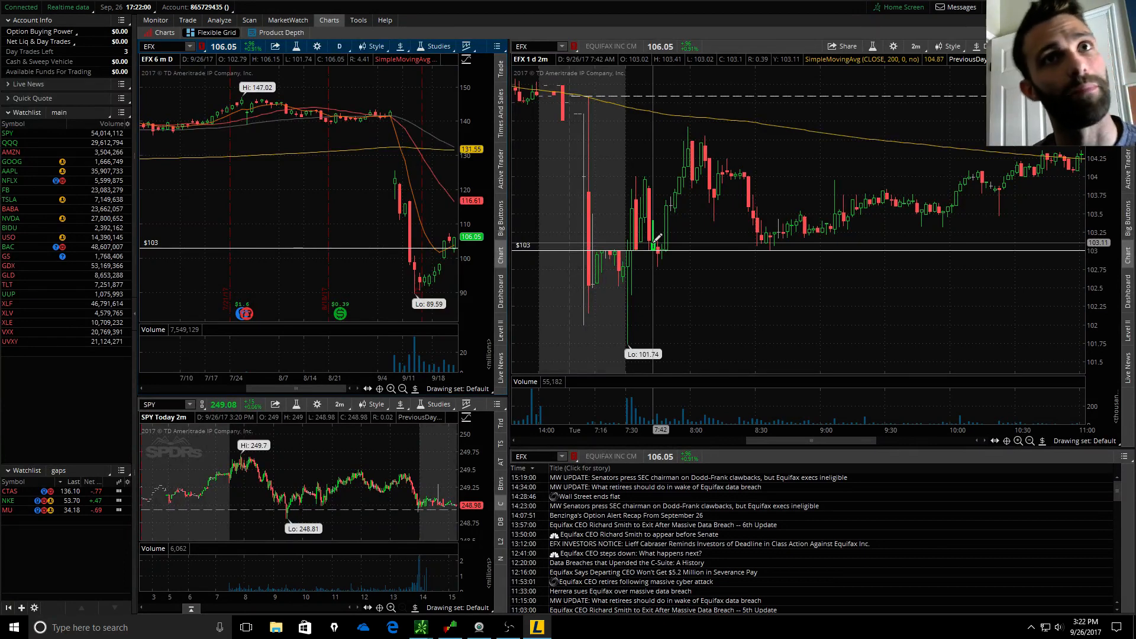
mouse_move(659, 273)
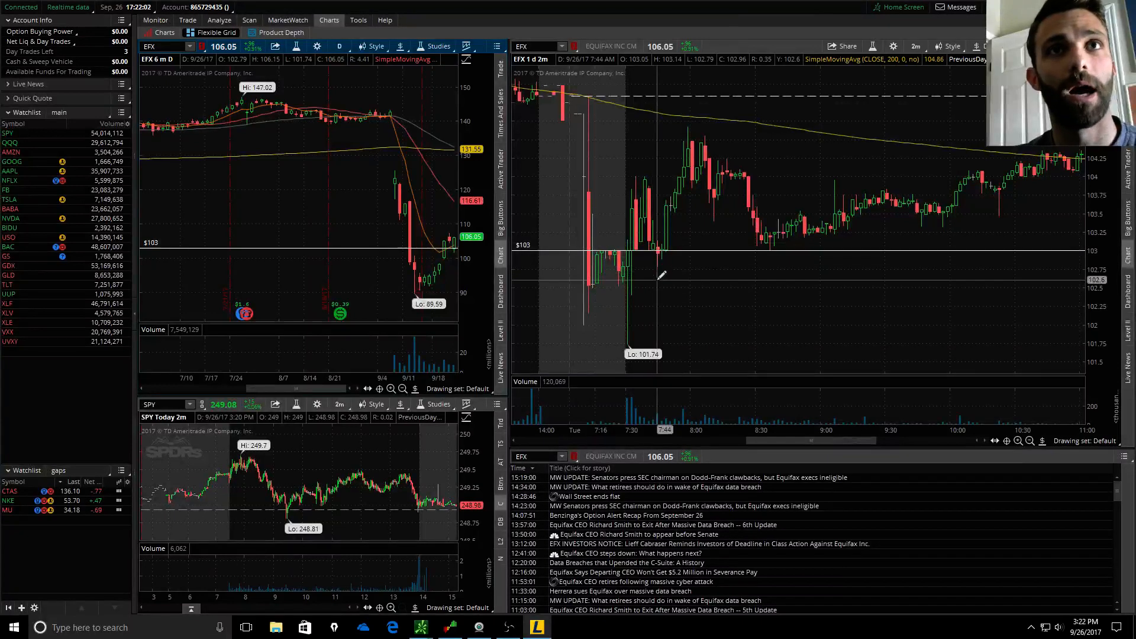
mouse_move(663, 246)
text(NVD)
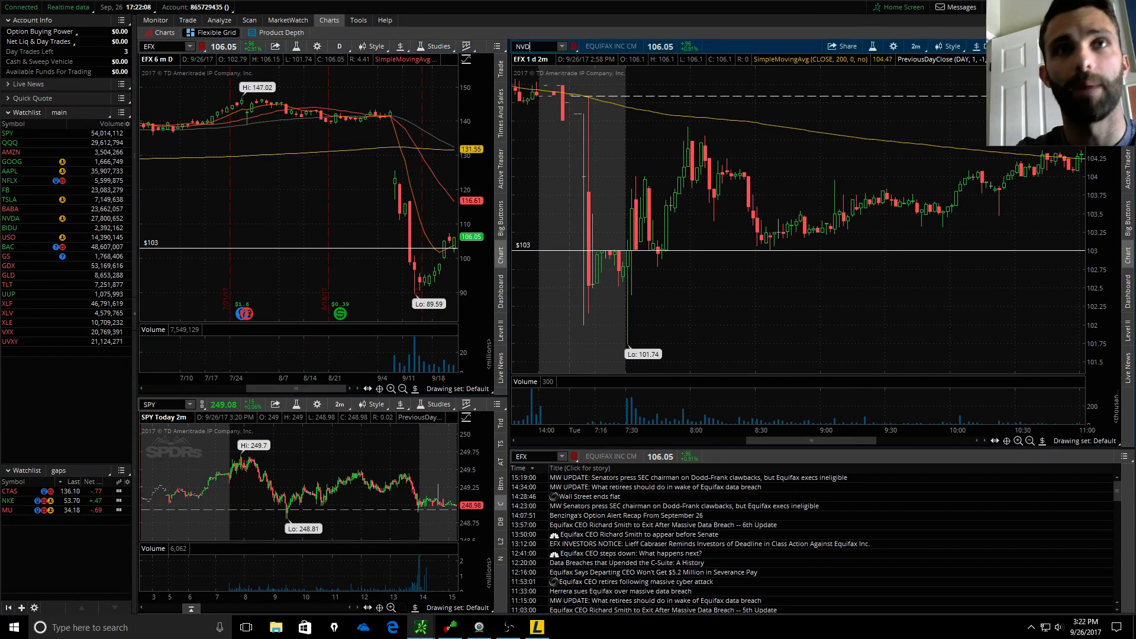
Bring the Lightspeed NVDA 200 2 Minute Bars all-hours chart to the front
click(10, 218)
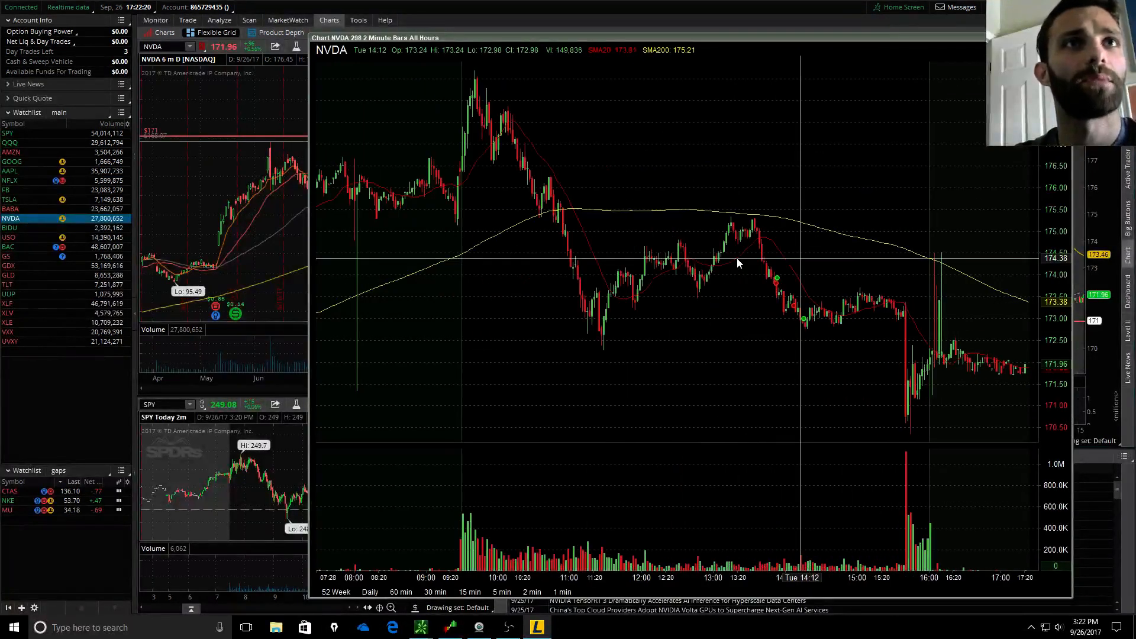
mouse_move(594, 335)
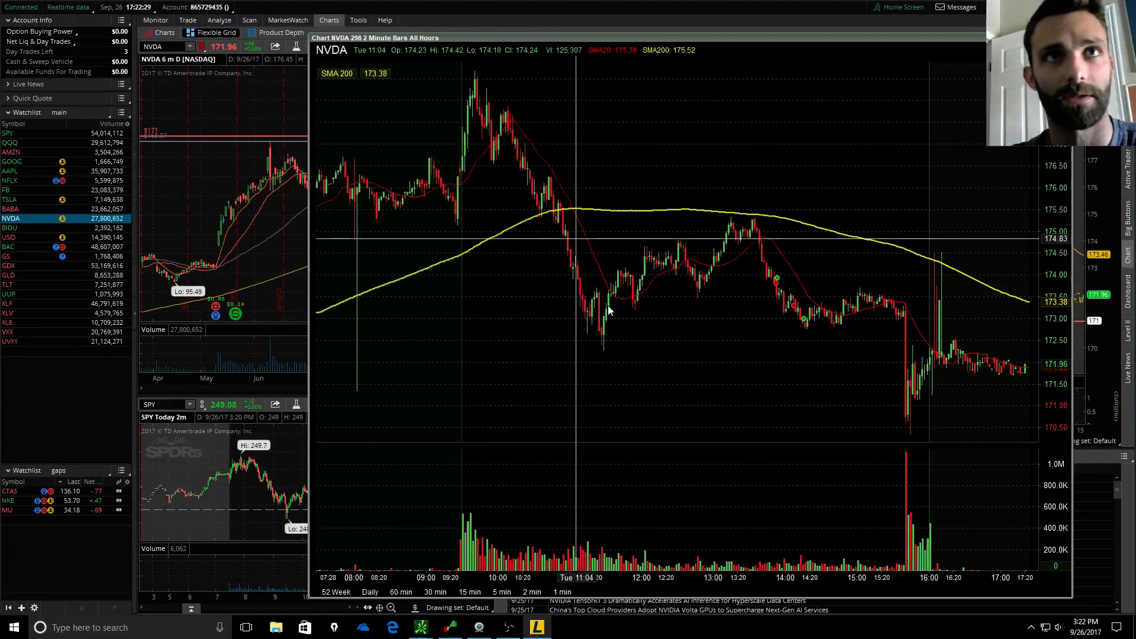
mouse_move(608, 338)
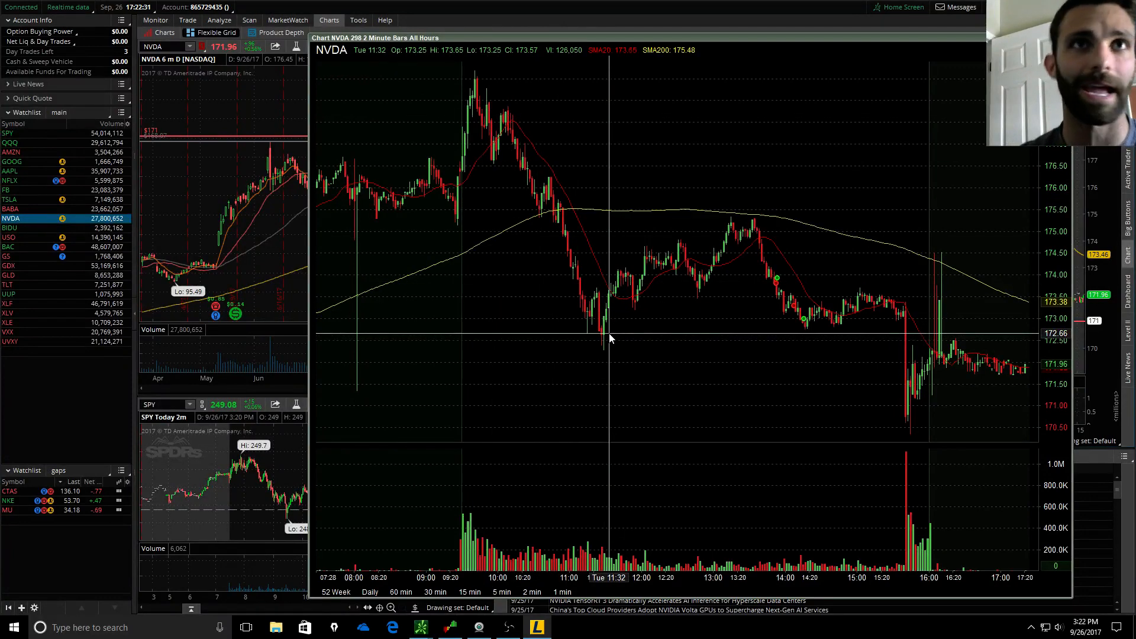
mouse_move(588, 279)
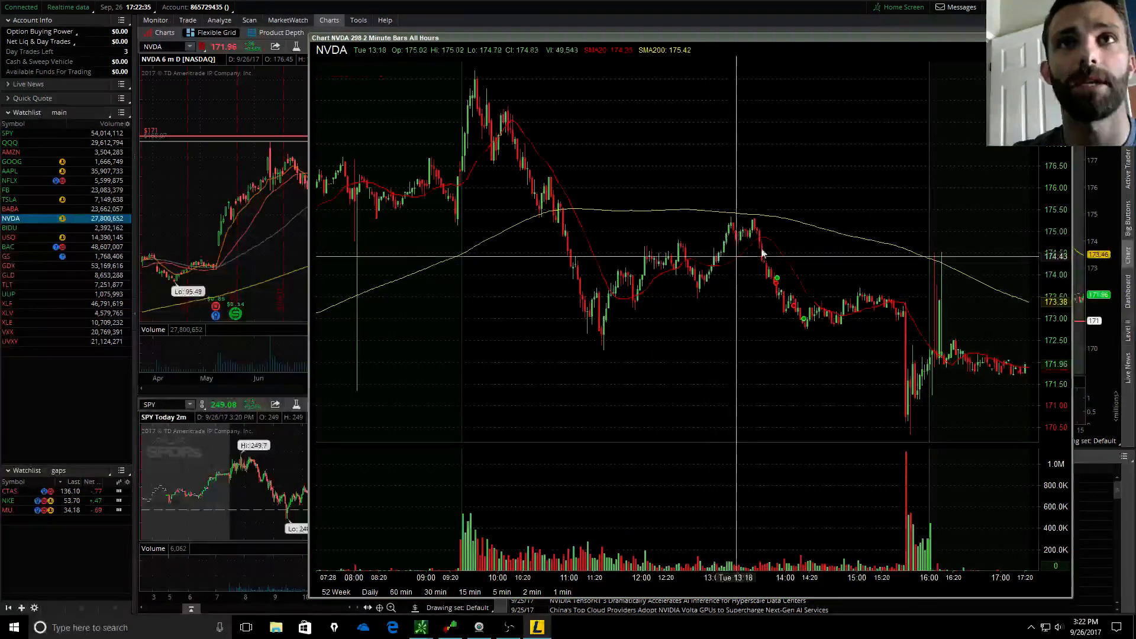
mouse_move(775, 279)
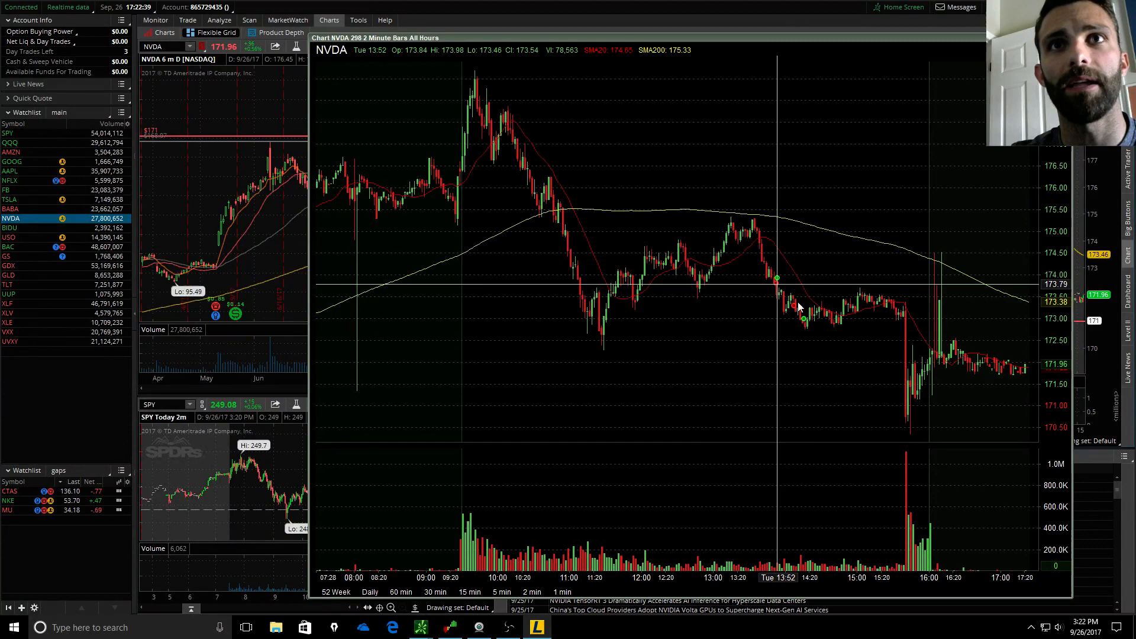
mouse_move(817, 312)
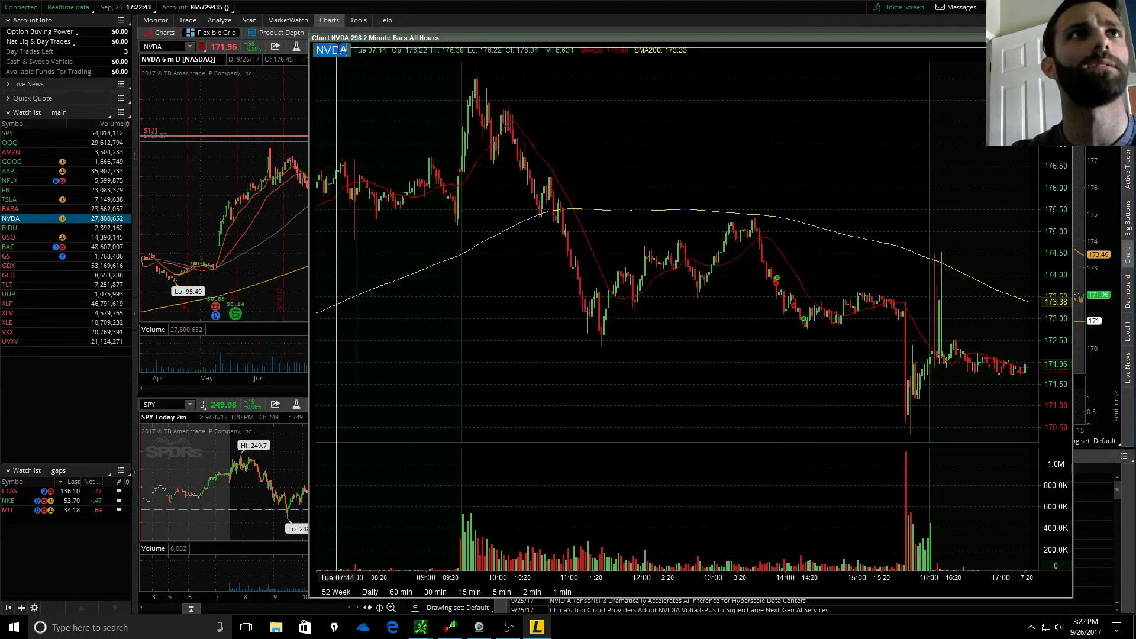
Load BABA into the Lightspeed 2-minute all-hours chart in place of NVDA
click(10, 209)
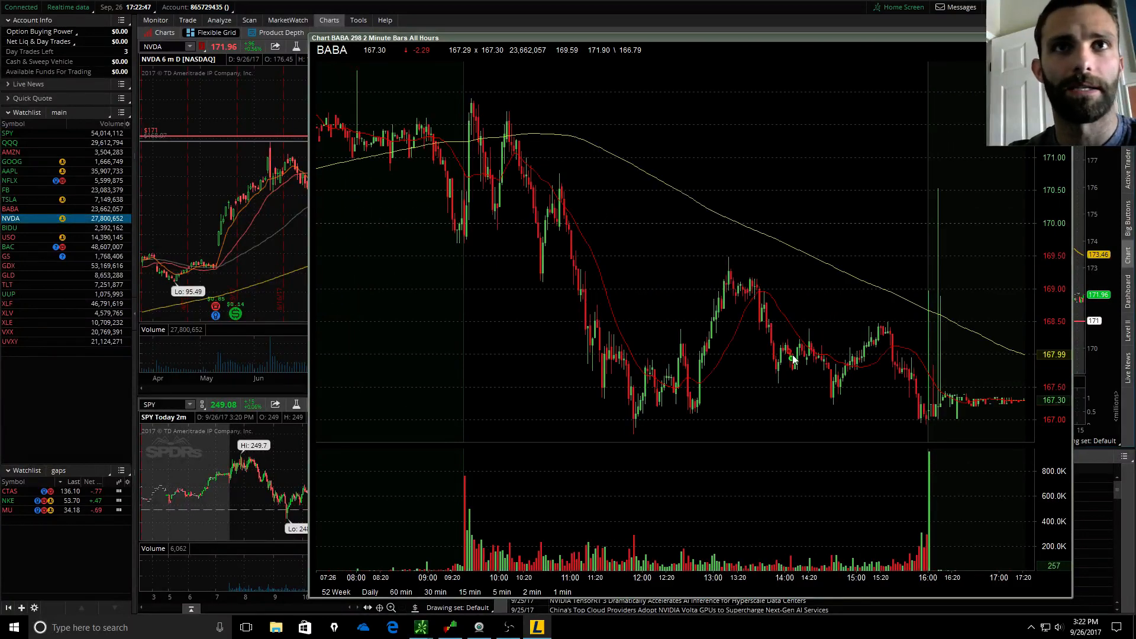
mouse_move(504, 168)
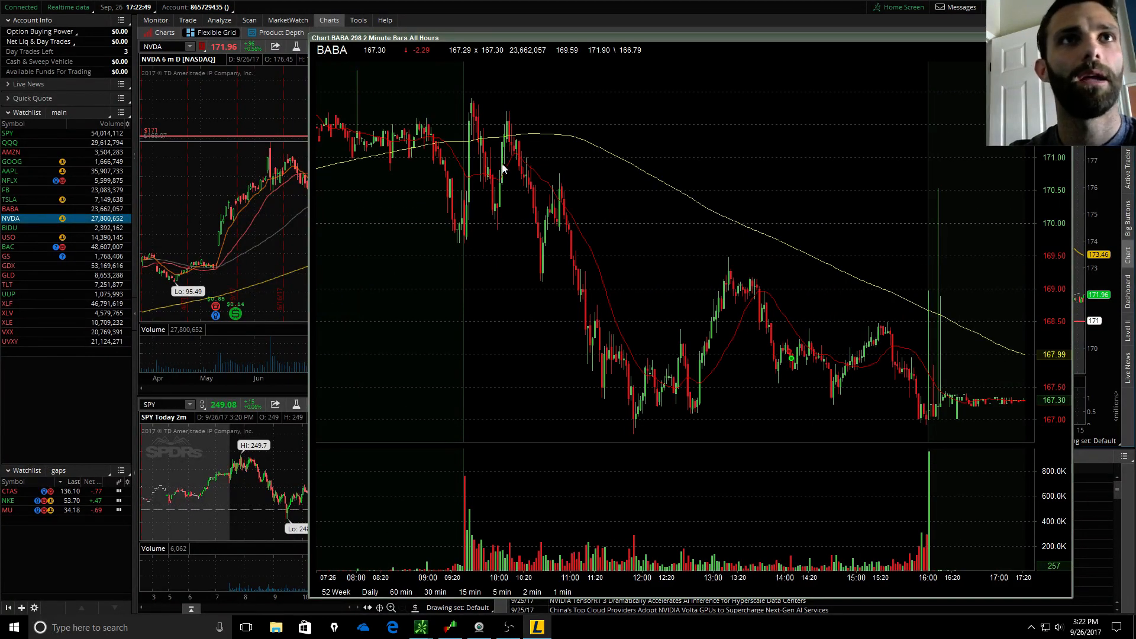
mouse_move(504, 140)
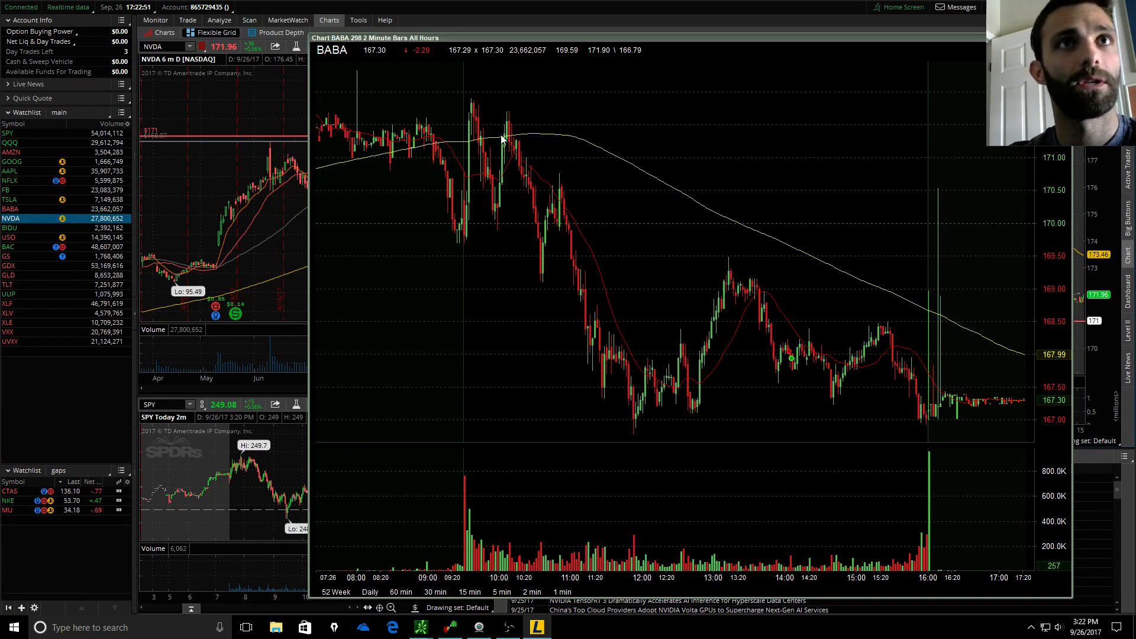
mouse_move(570, 181)
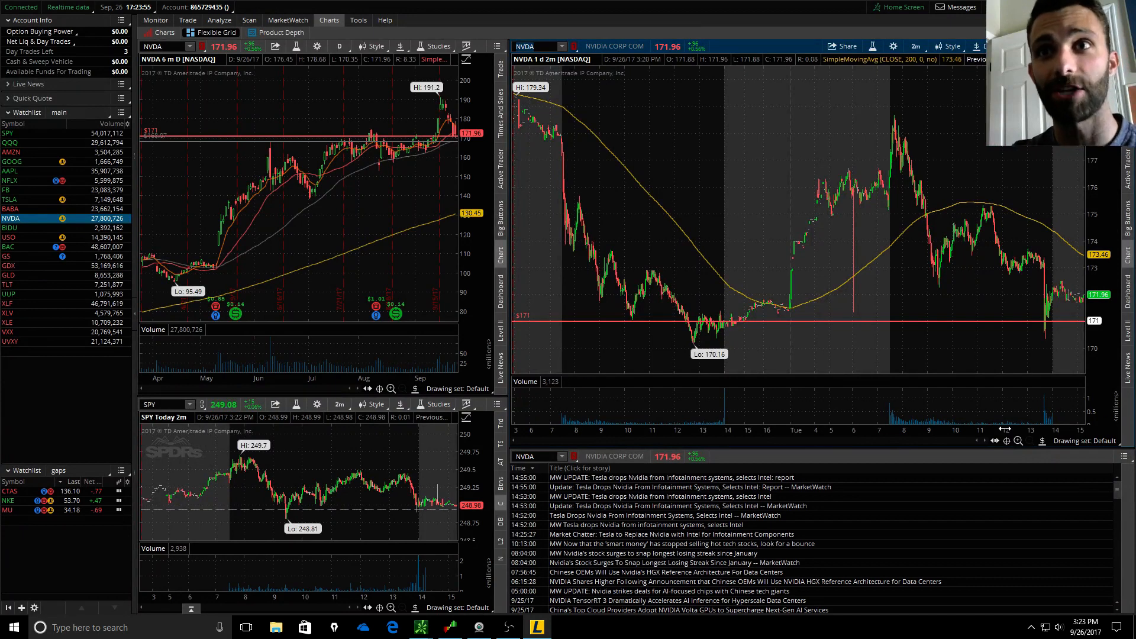
Zoom the NVDA 1-day 2-minute chart in on today's session, then widen to earlier hours
click(1030, 440)
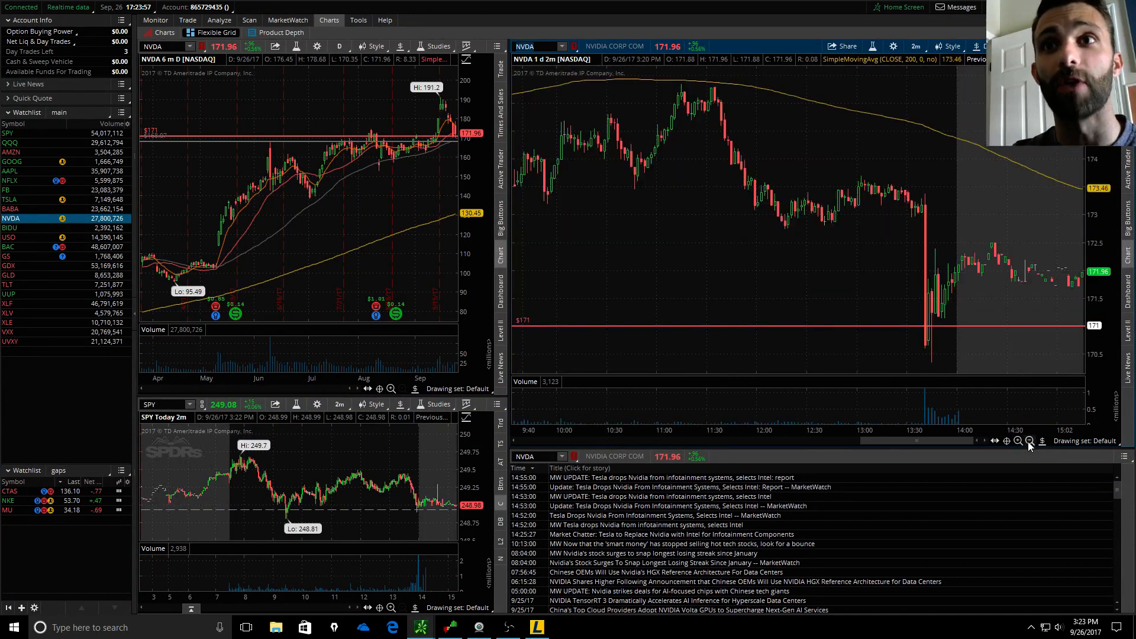
click(1030, 440)
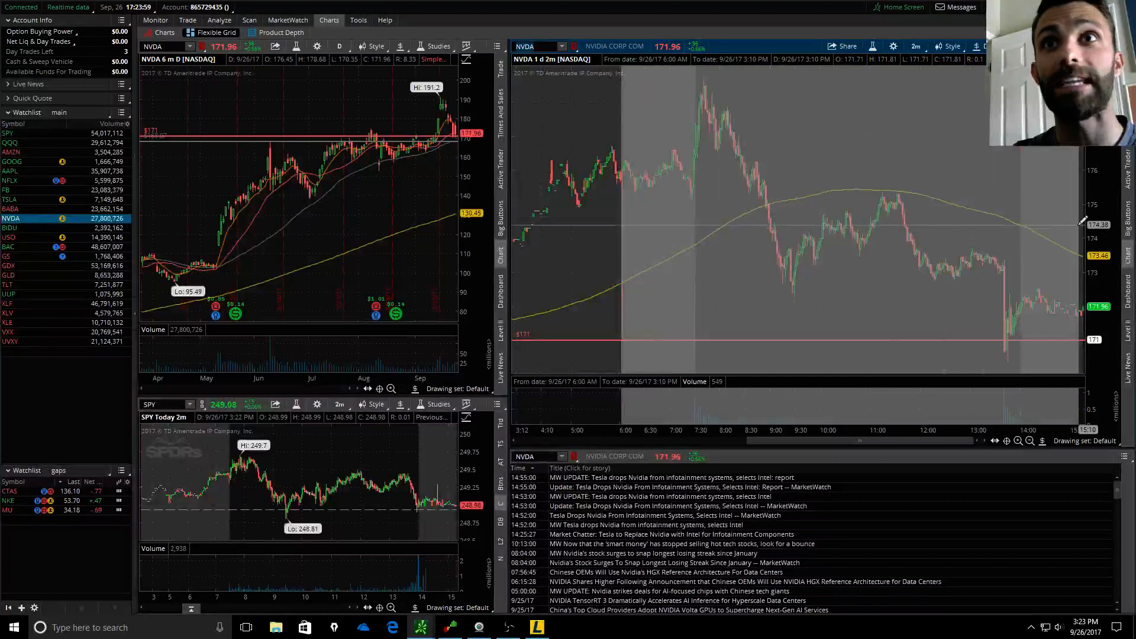